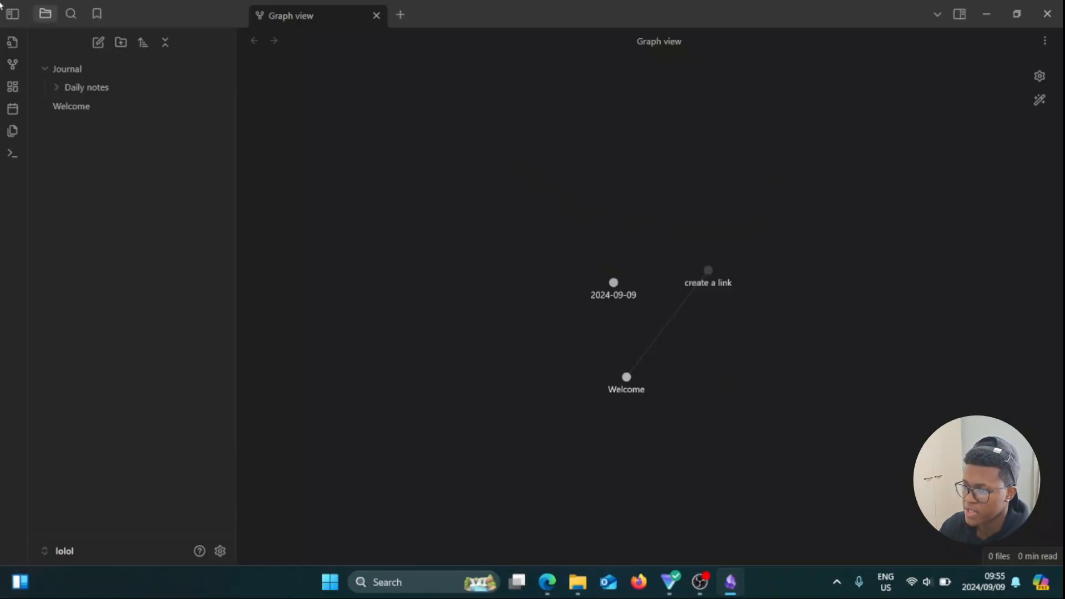
mouse_move(98, 42)
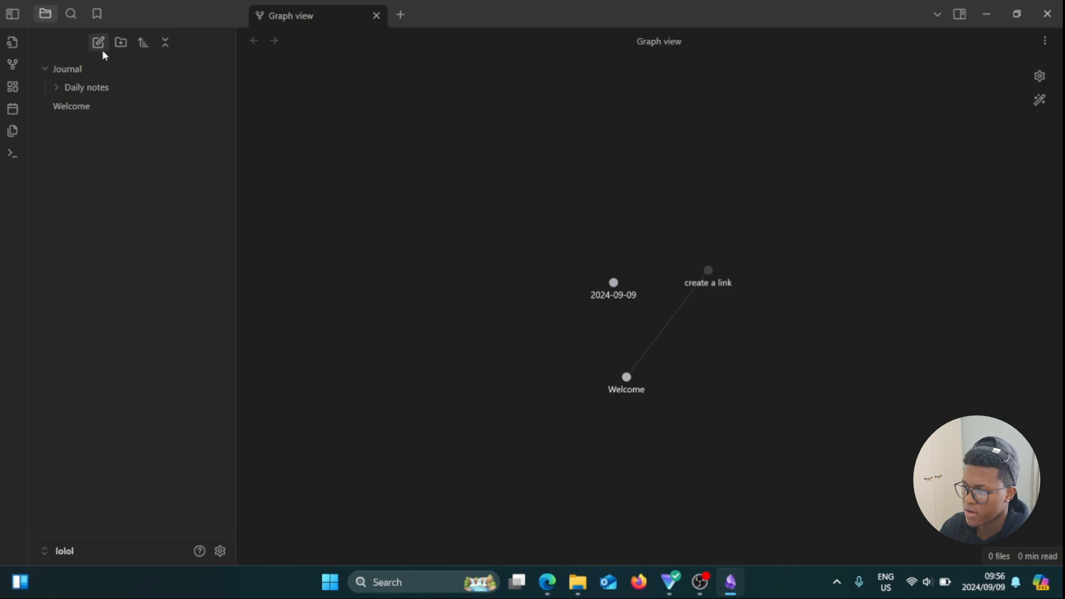
Create a new note in the vault and name it 'Dashboard'.
left_click(97, 42)
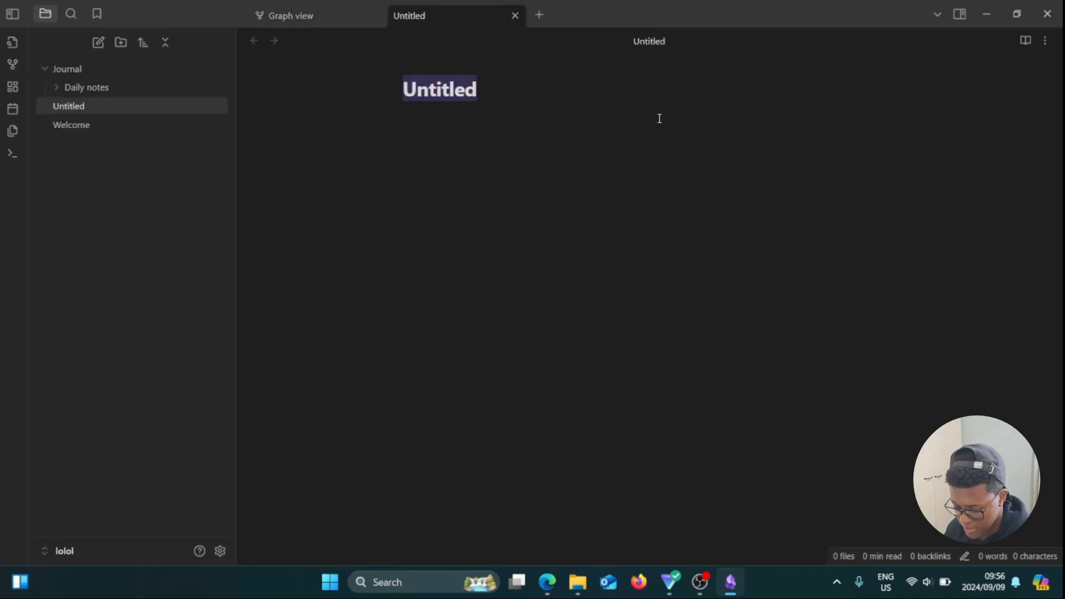
type("Dashboard")
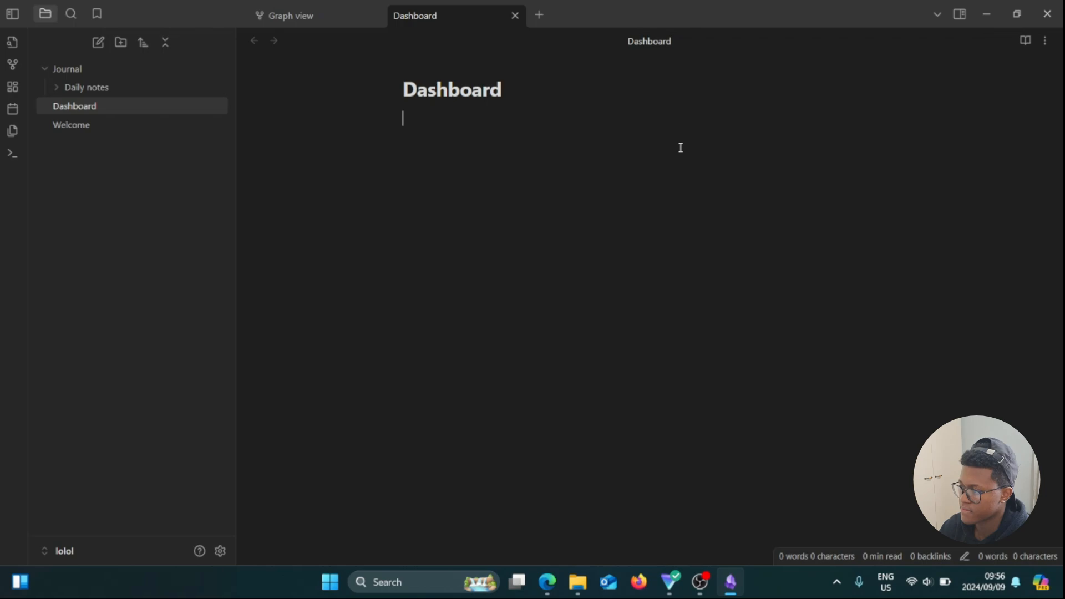
mouse_move(181, 497)
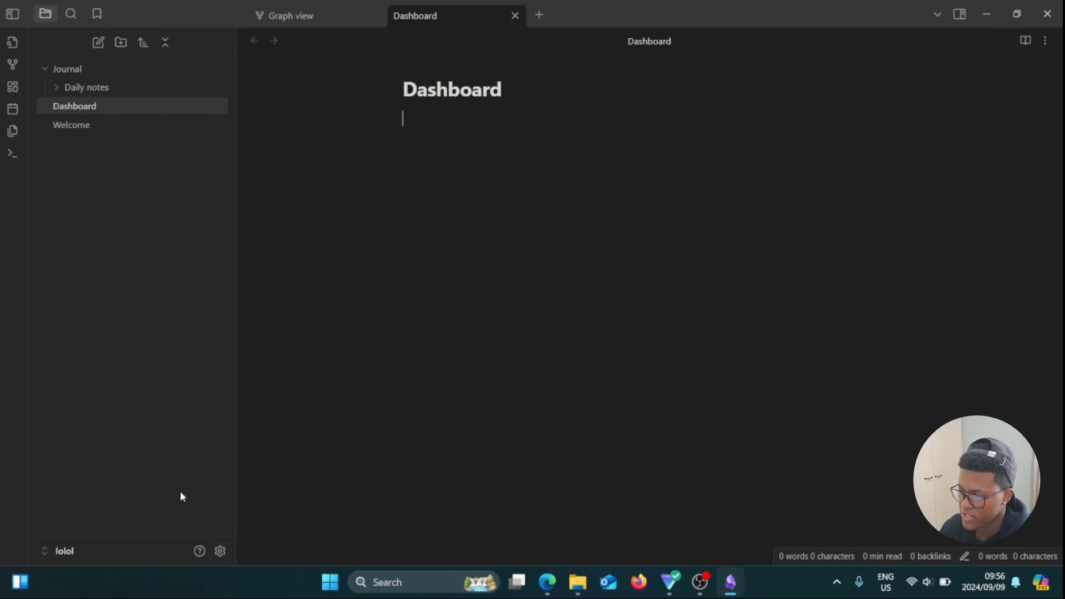
Find the Banners plugin in the community plugins catalogue by searching 'banners'.
left_click(220, 551)
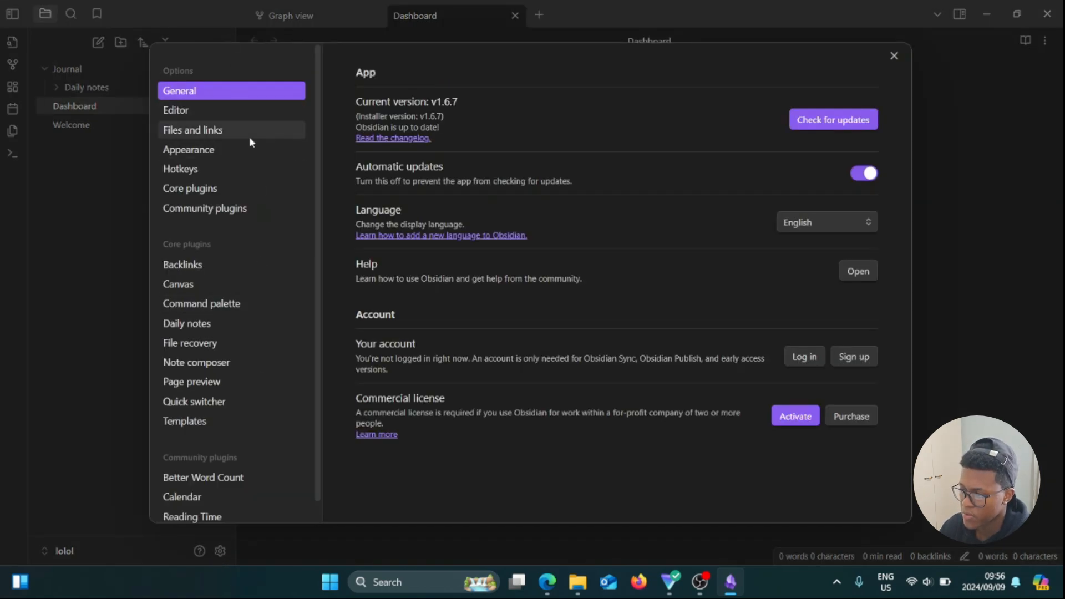
mouse_move(217, 5)
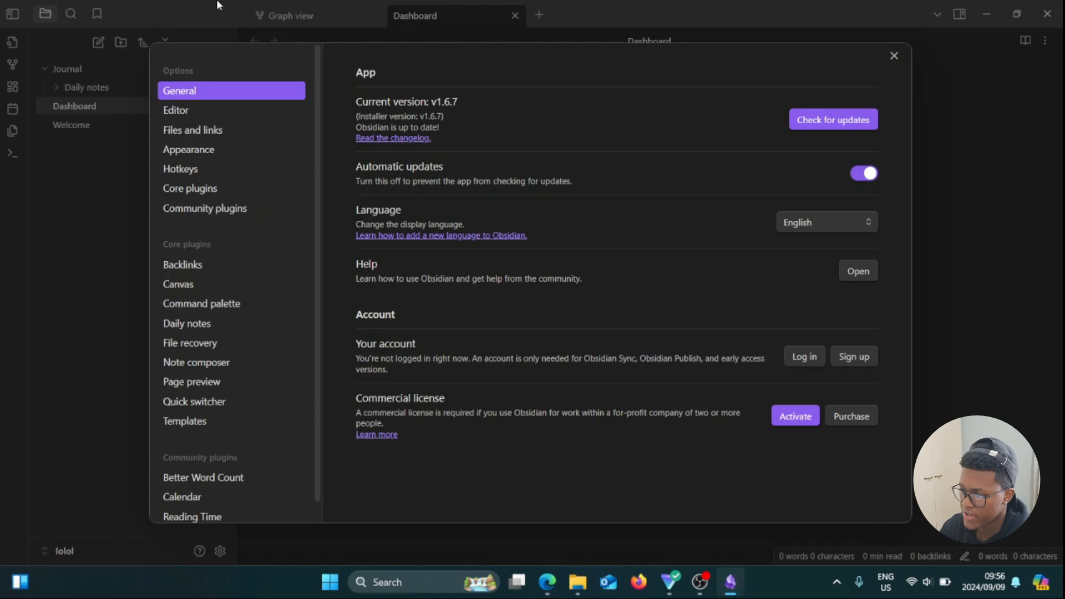
left_click(204, 208)
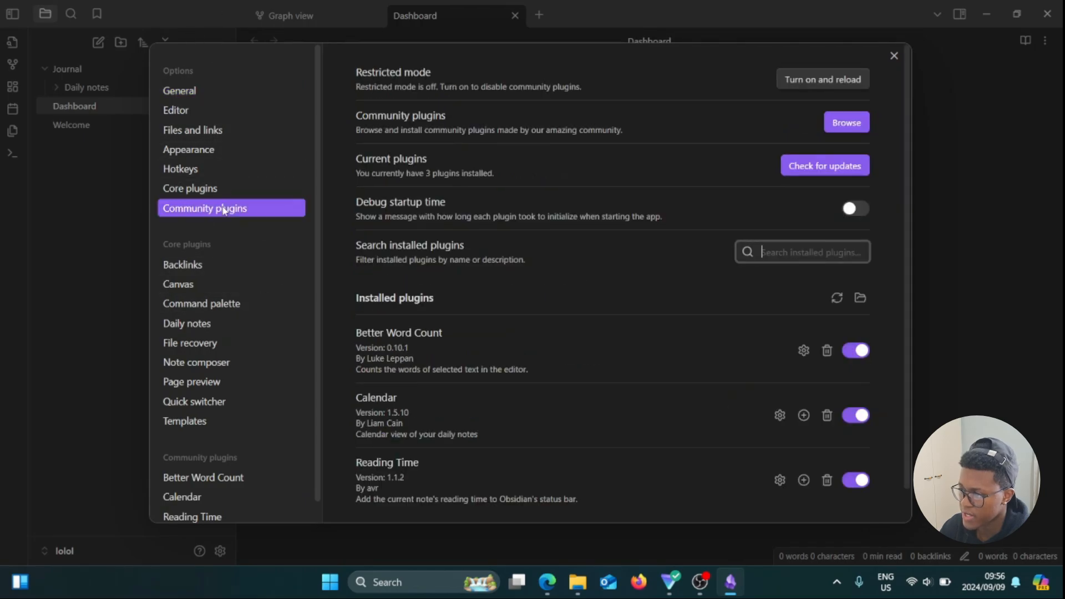
mouse_move(876, 122)
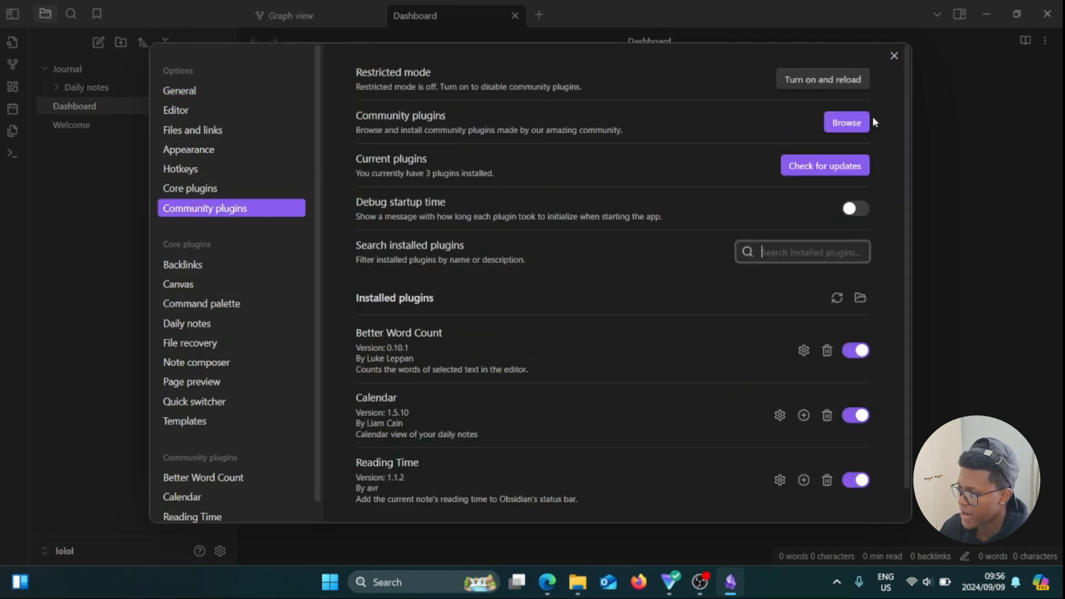
left_click(845, 123)
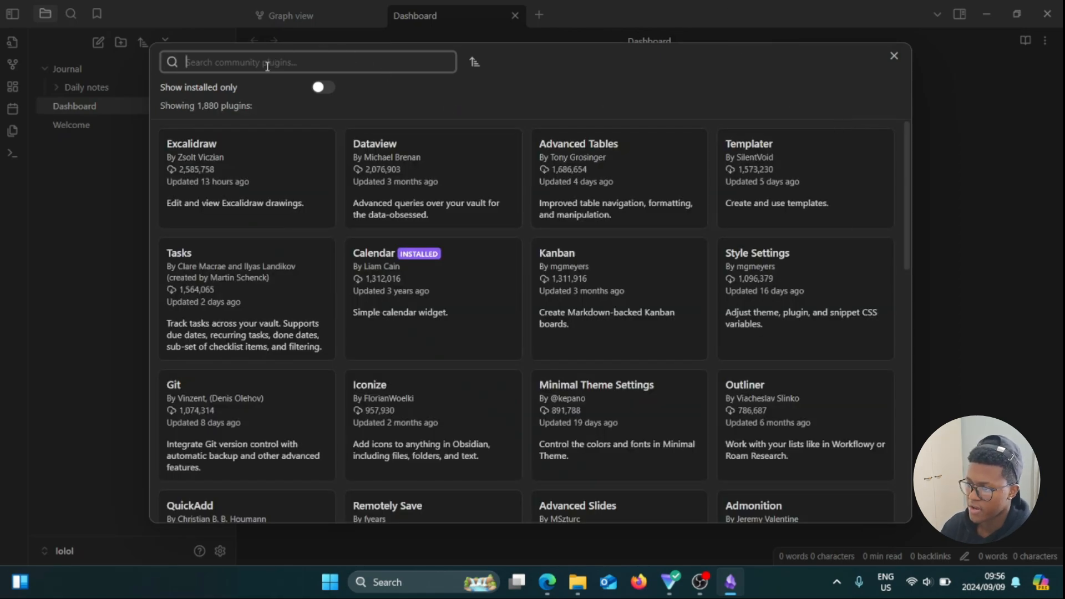
type("banner")
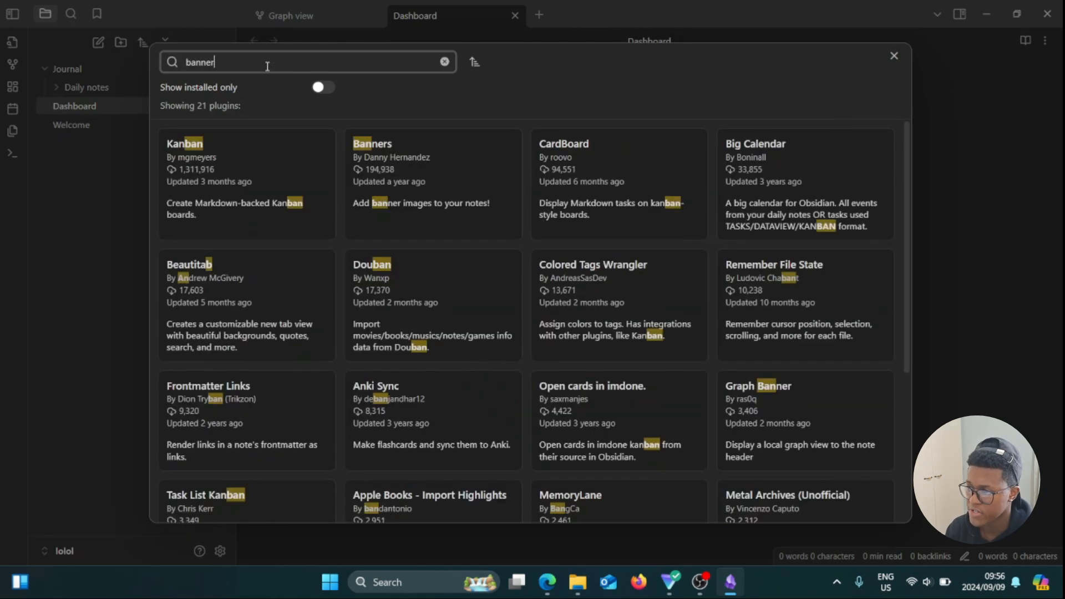
type("s")
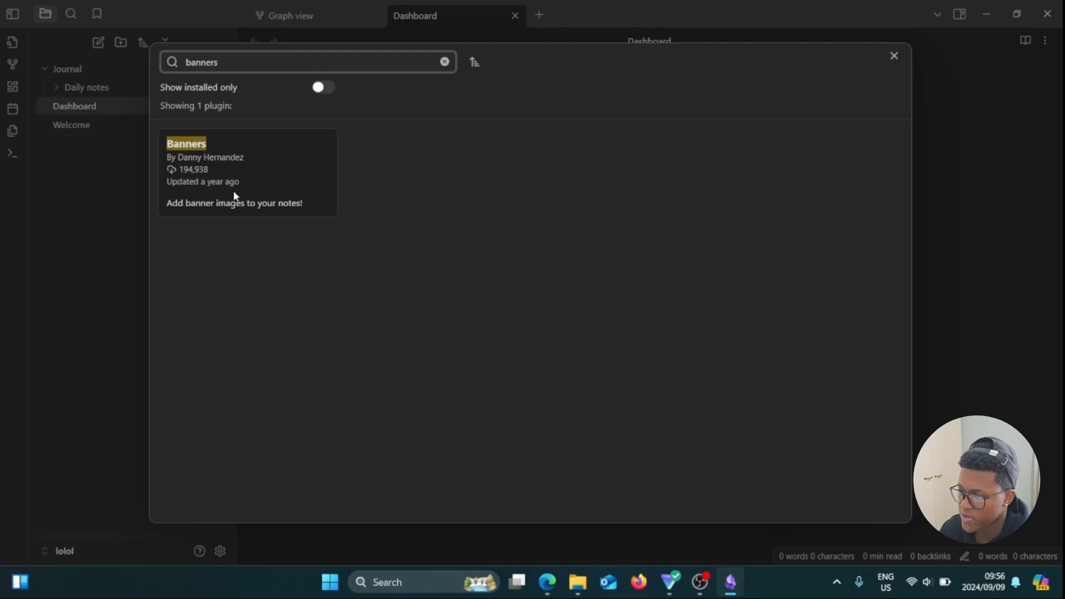
left_click(247, 173)
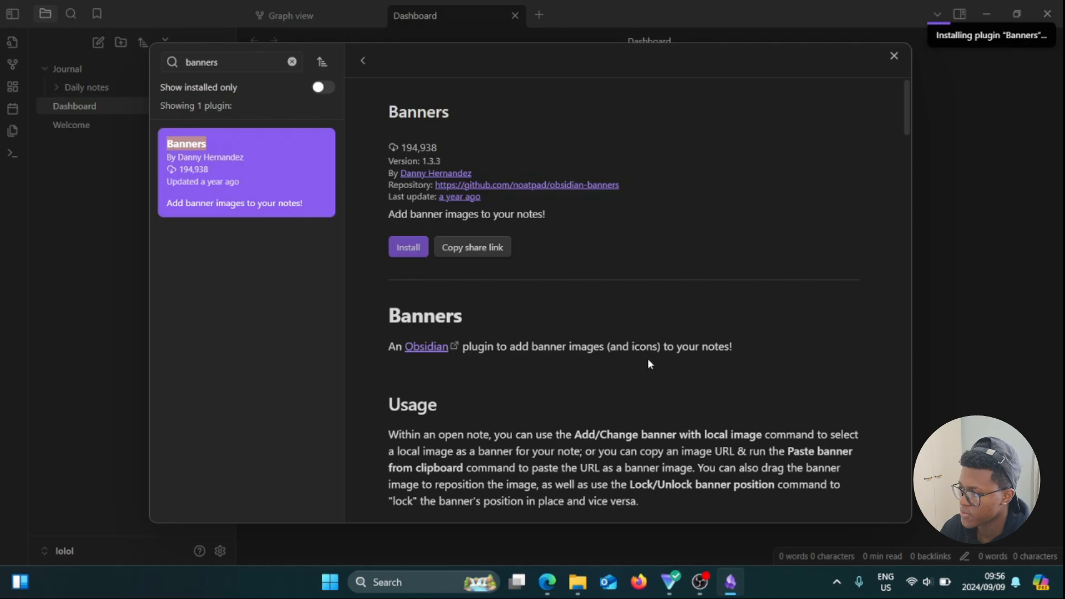
Install and enable the Banners plugin, then show its settings page.
left_click(407, 246)
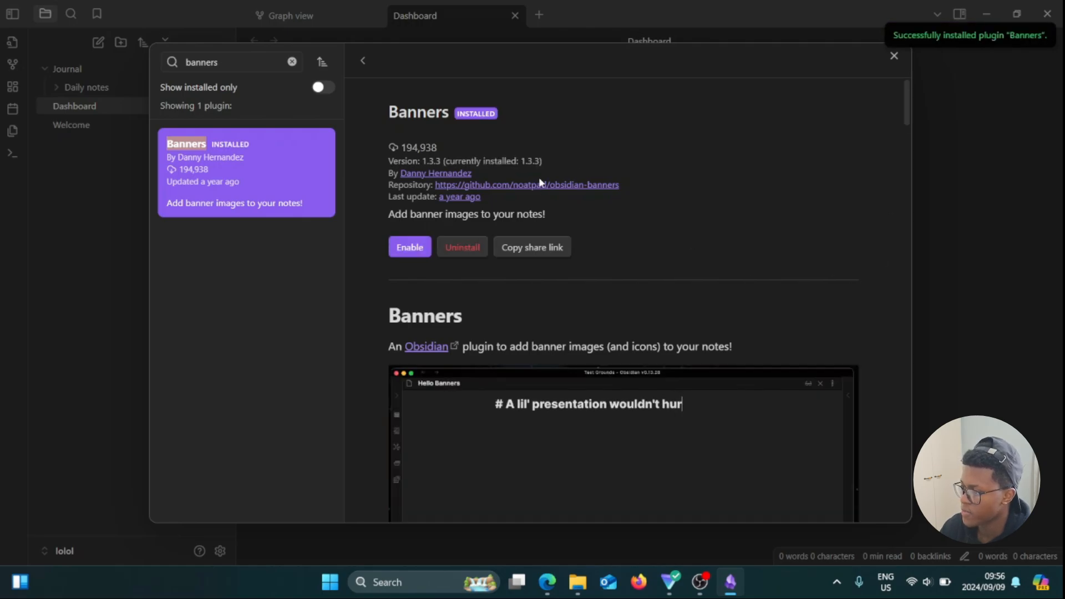
left_click(409, 246)
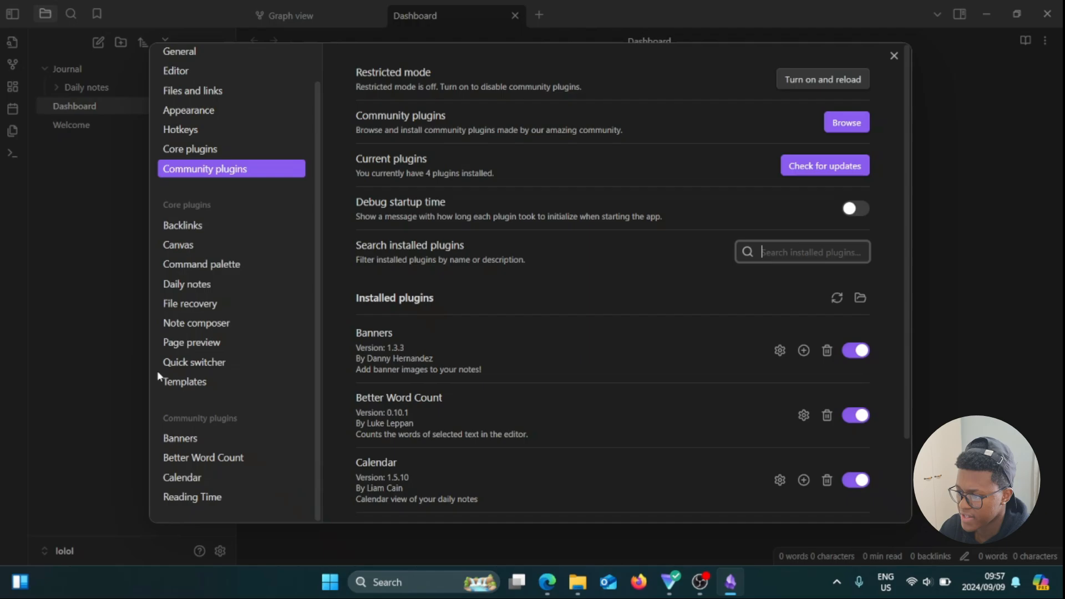
mouse_move(180, 438)
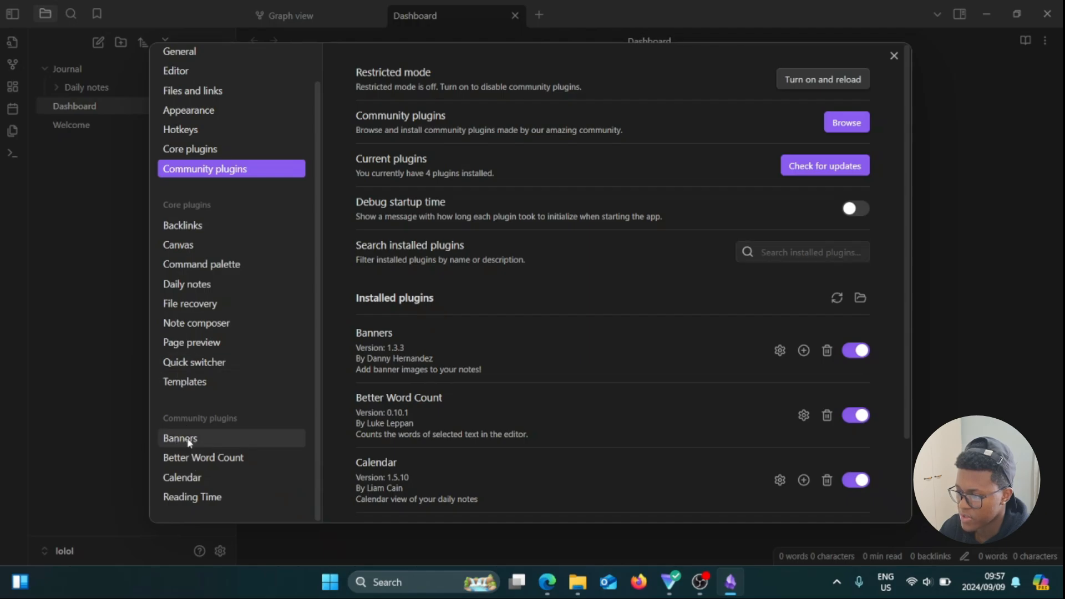
left_click(180, 438)
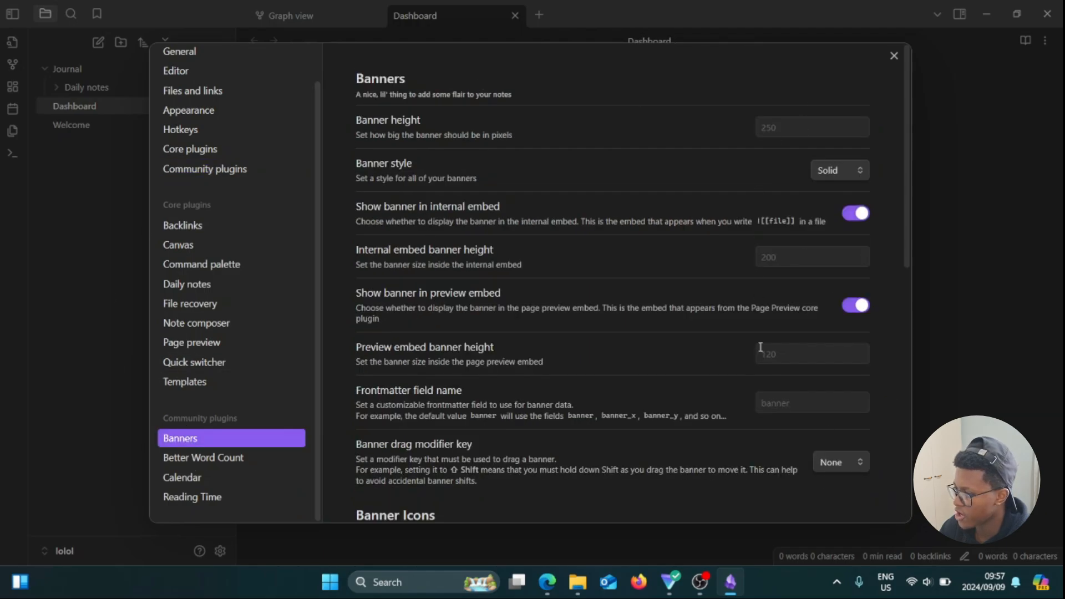
mouse_move(397, 180)
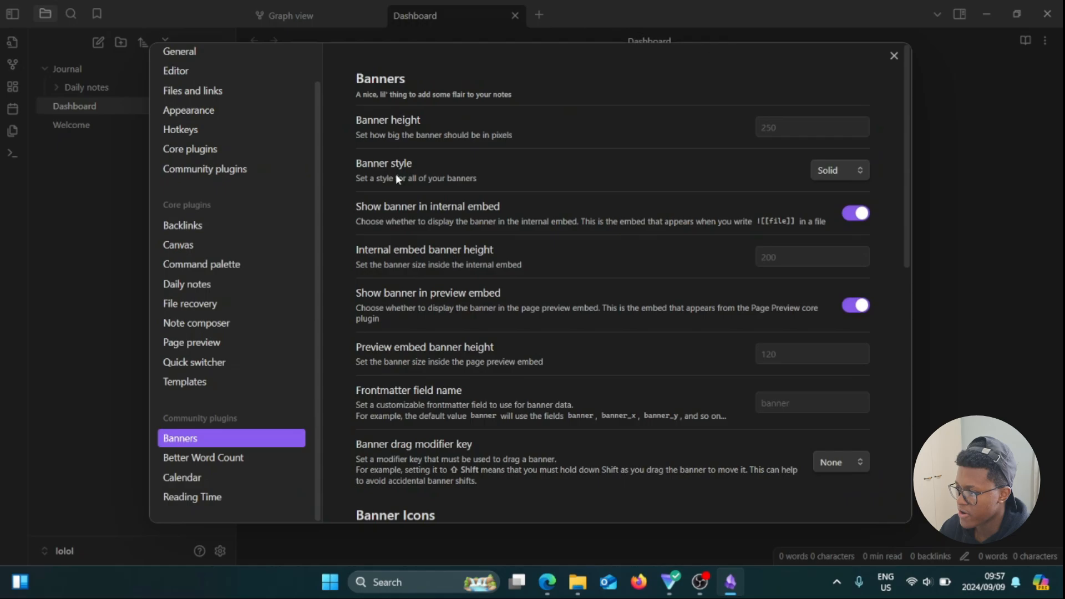
mouse_move(563, 243)
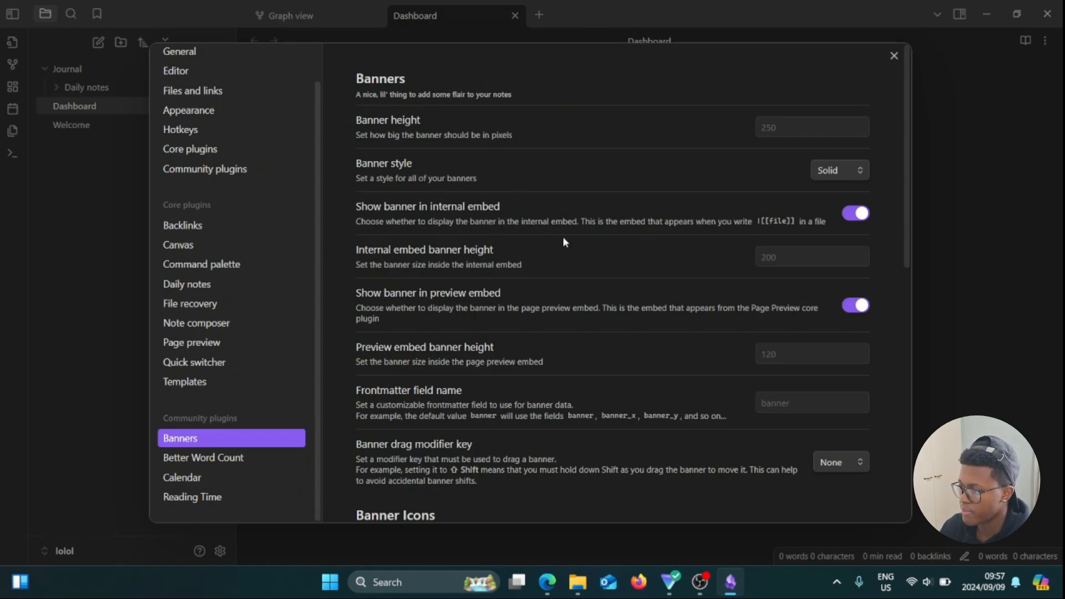
mouse_move(446, 278)
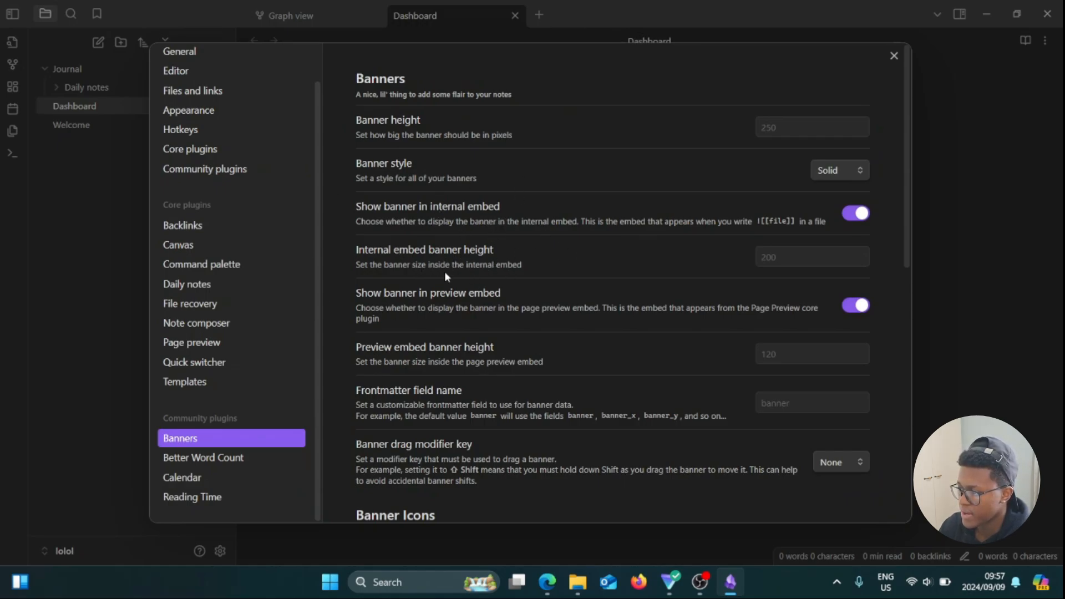
mouse_move(468, 311)
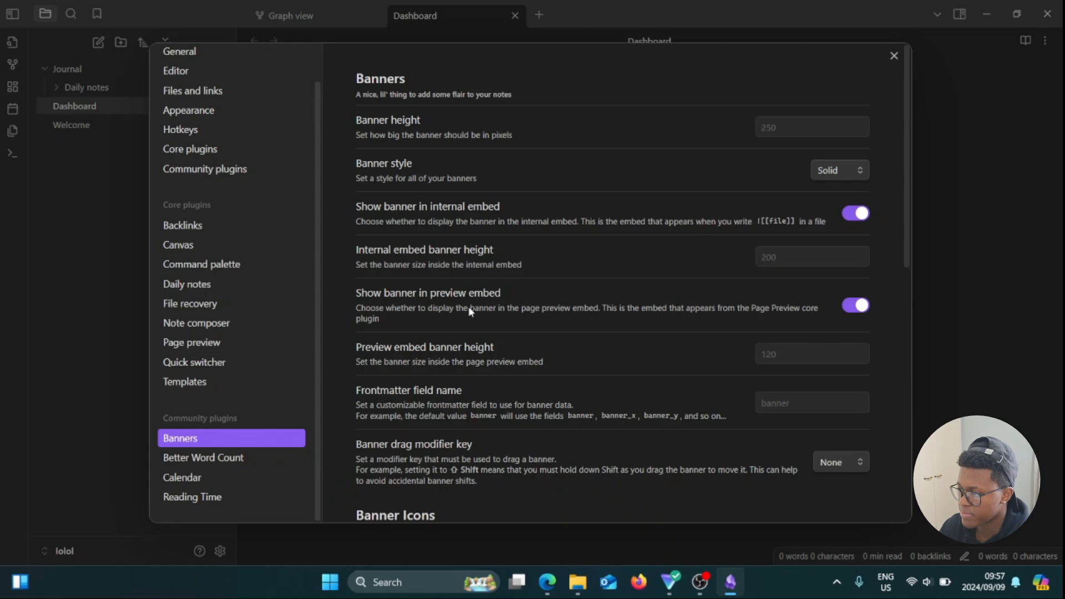
Start the Dashboard note's frontmatter with '---' and the word 'Banner' beneath it.
left_click(894, 55)
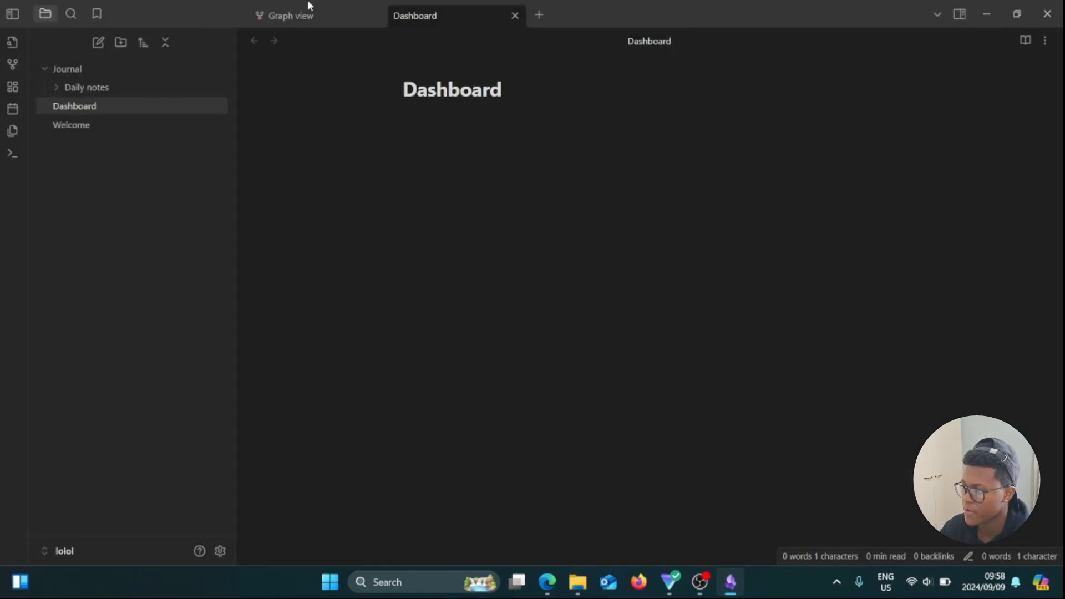
left_click(470, 161)
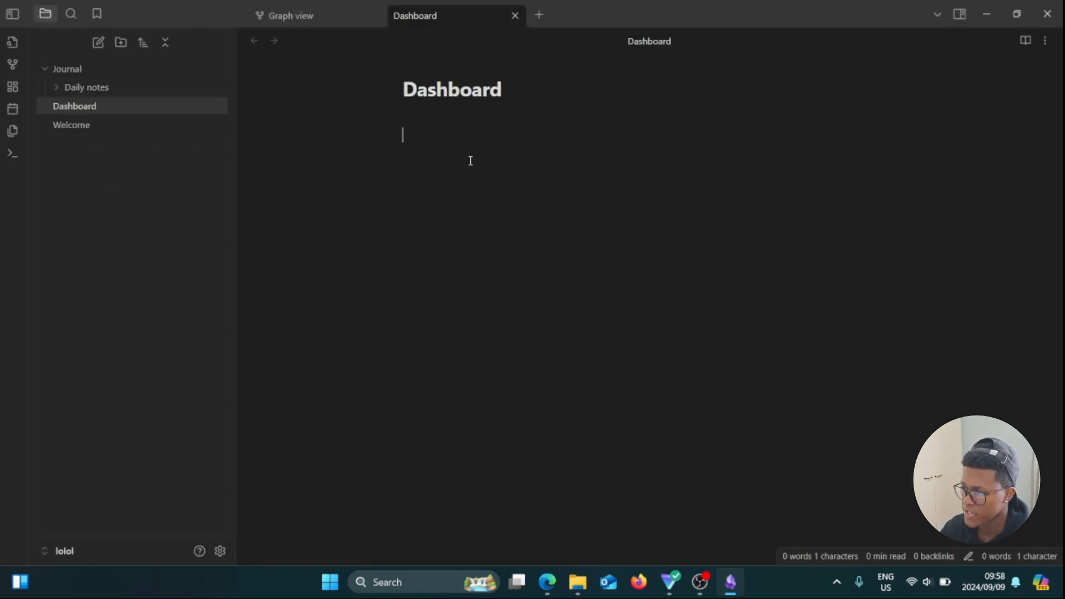
type("---")
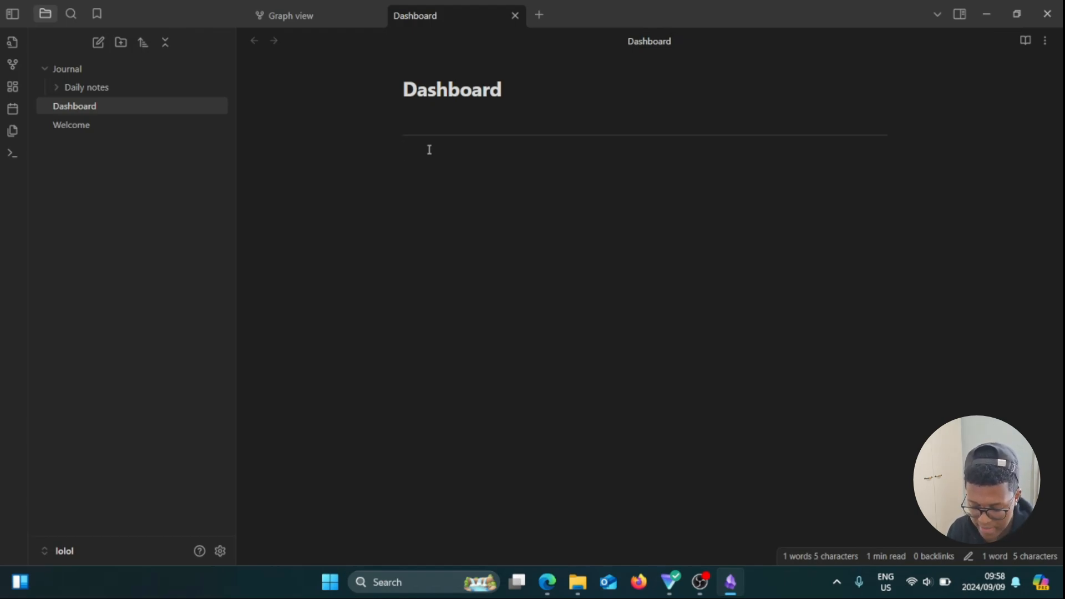
type("B")
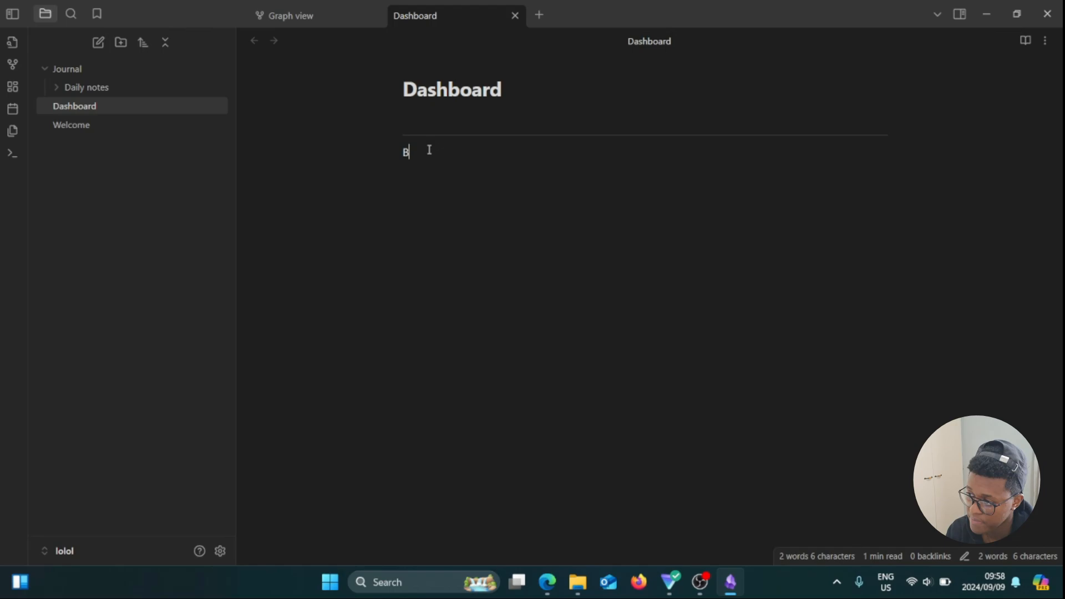
type("anner")
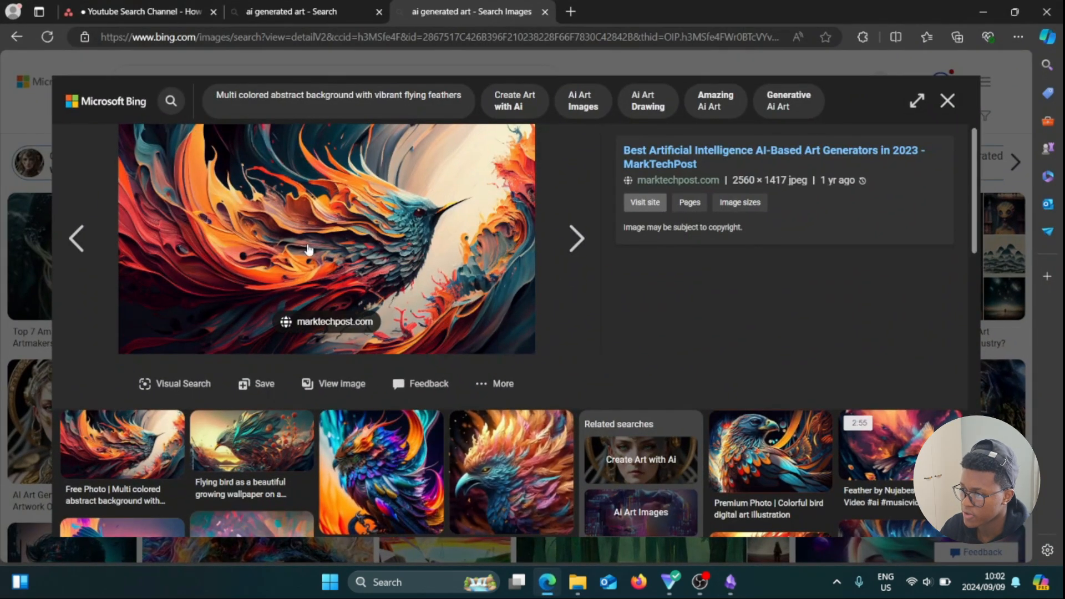
mouse_move(384, 221)
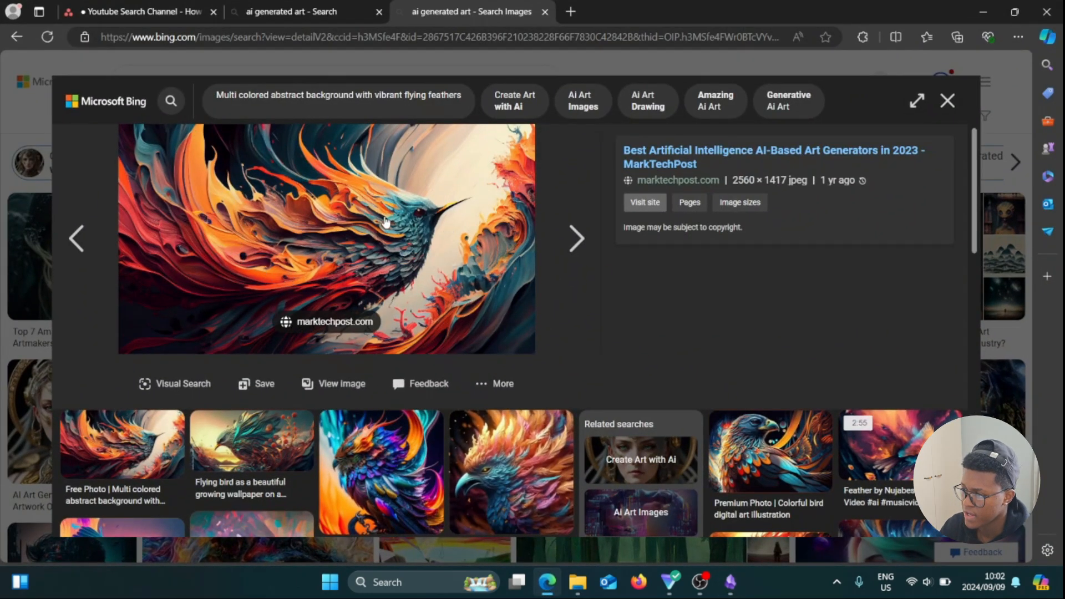
Copy the link of the vibrant bird image from the Bing image viewer.
right_click(381, 221)
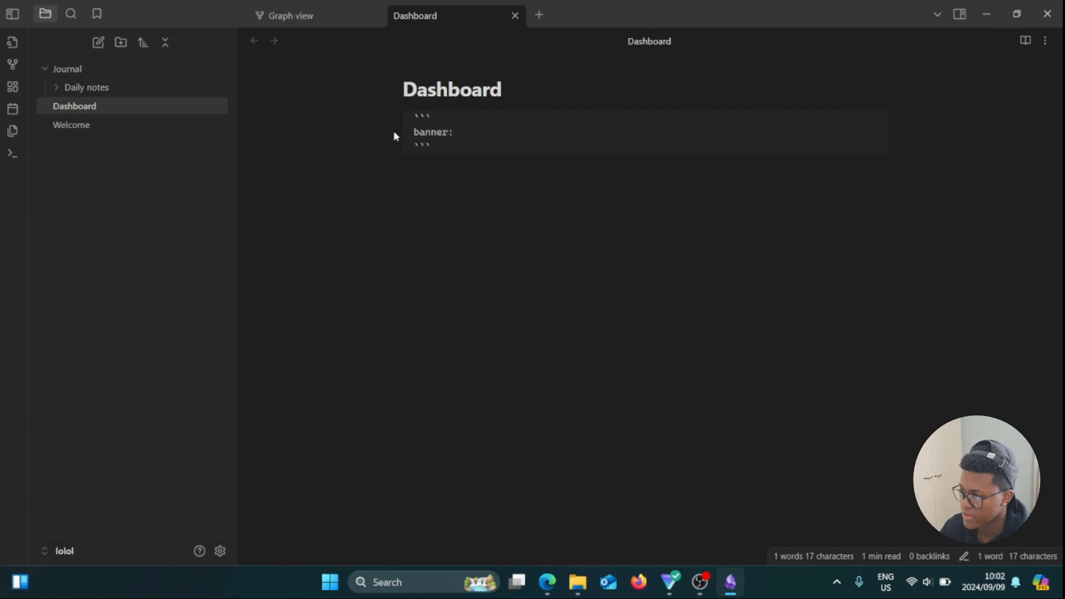
mouse_move(529, 135)
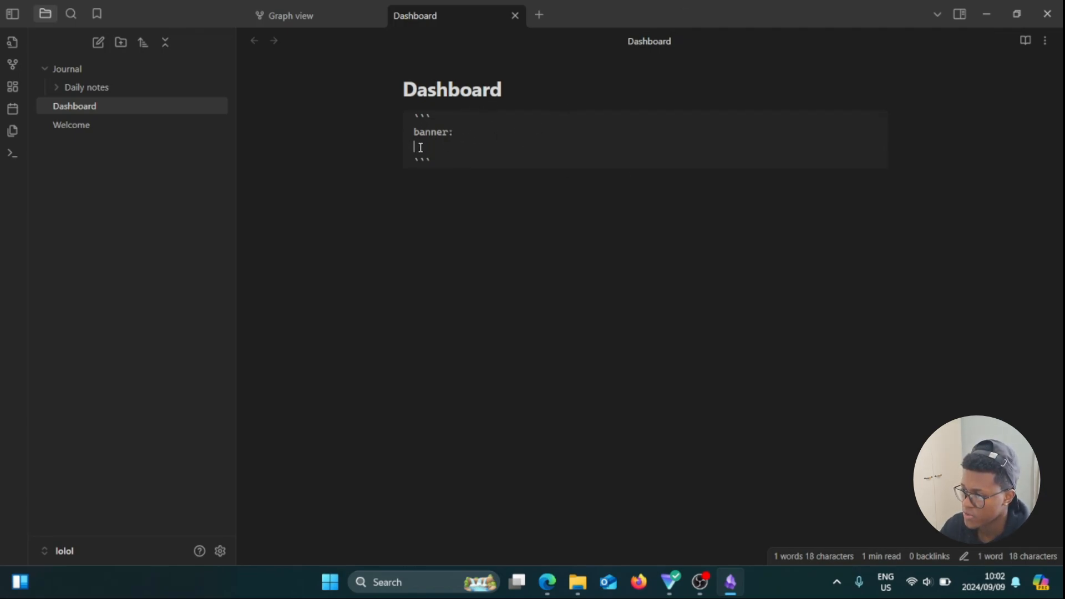
Paste the copied web image link on the line below 'banner:' in the Dashboard note.
right_click(420, 147)
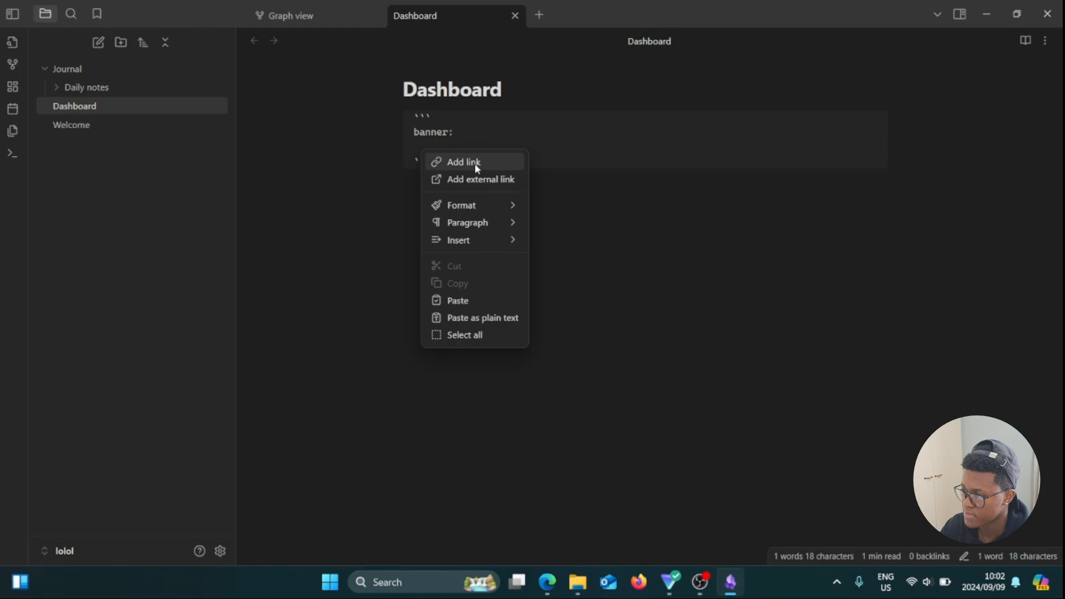
mouse_move(463, 301)
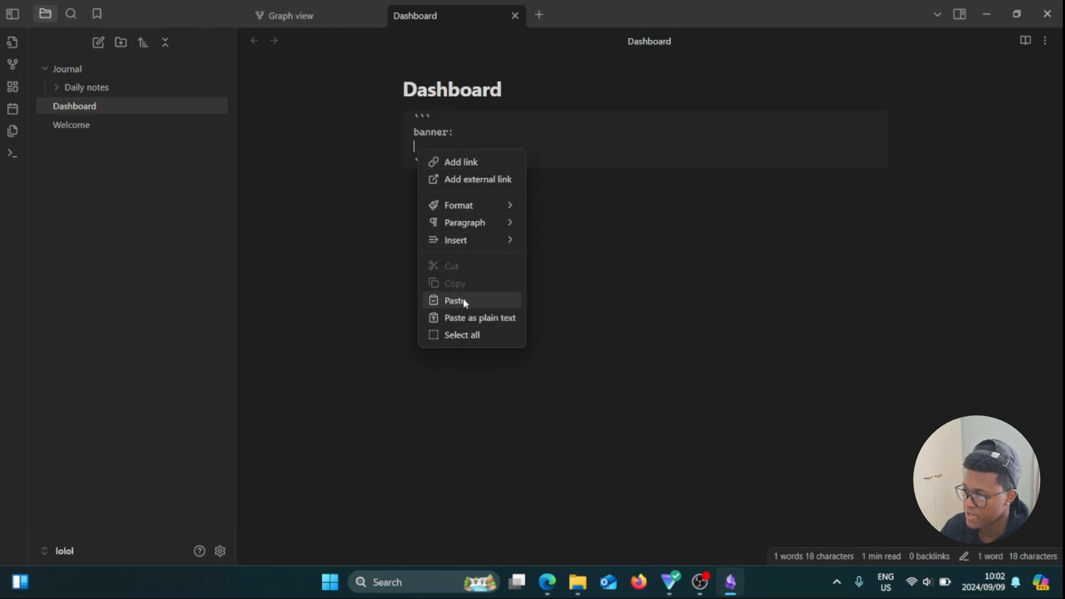
left_click(455, 301)
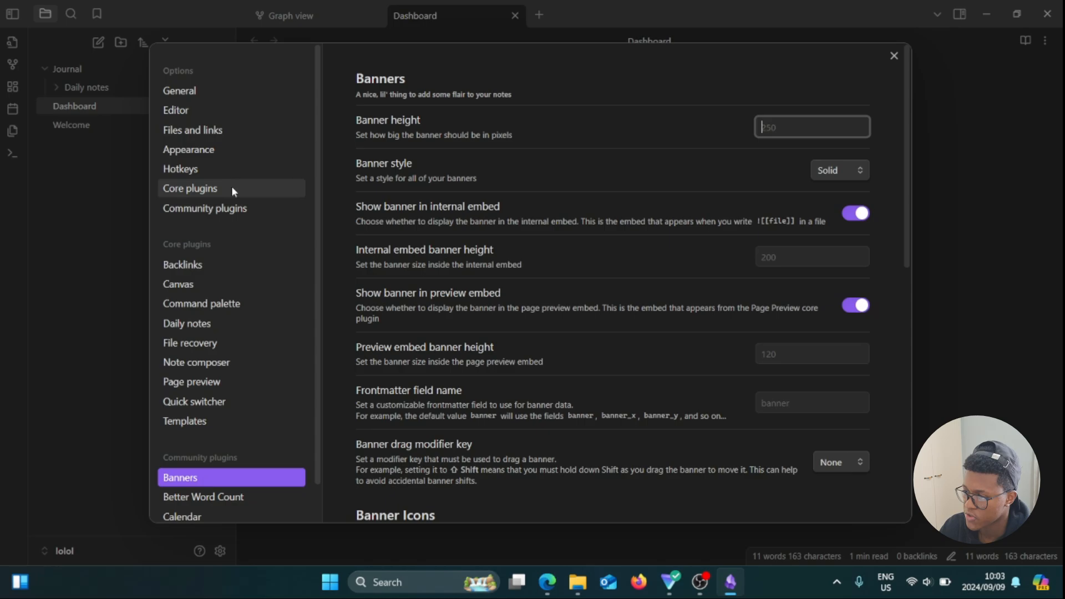
mouse_move(231, 234)
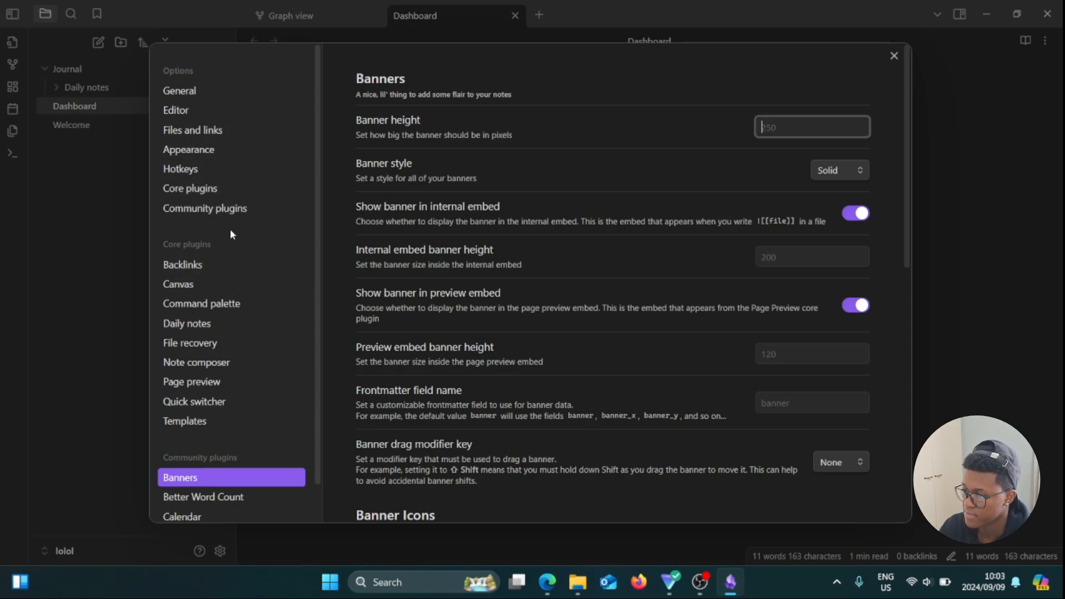
Browse the community themes catalogue from Appearance settings and locate the Blue Topaz theme.
left_click(188, 150)
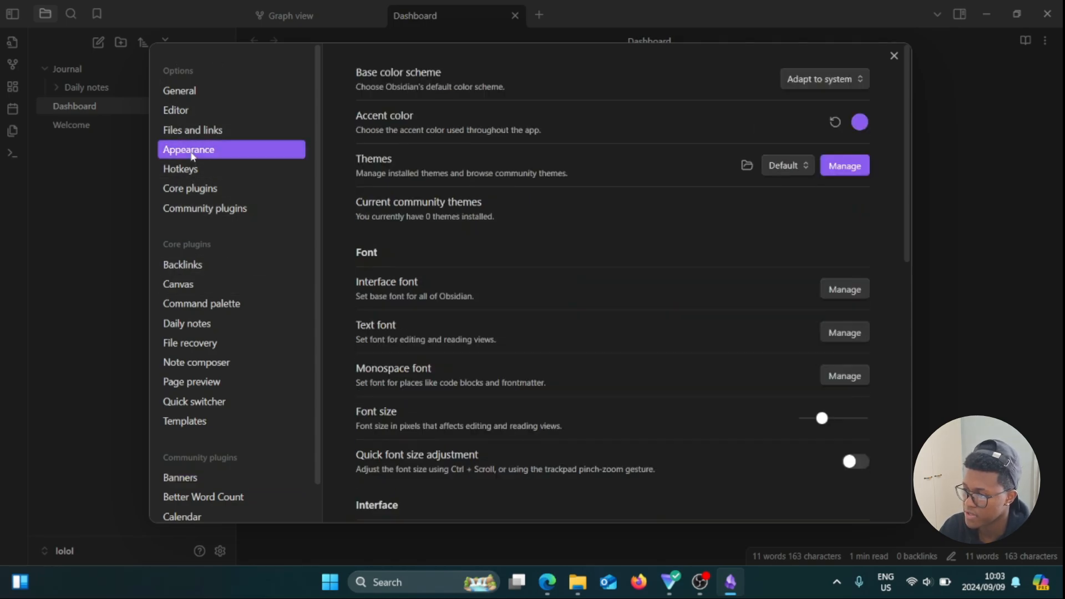
mouse_move(309, 162)
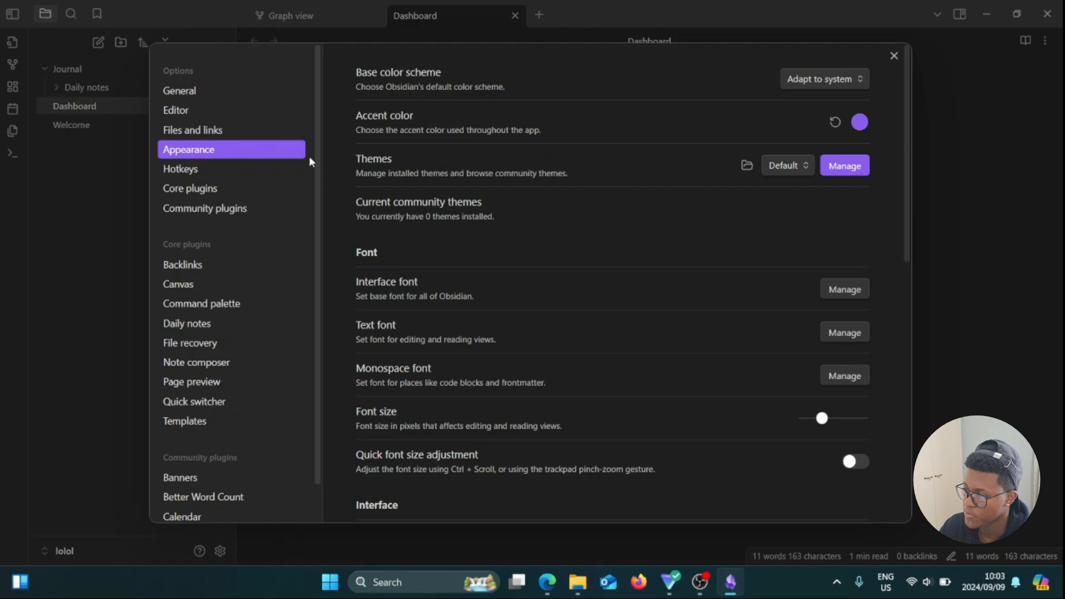
left_click(787, 165)
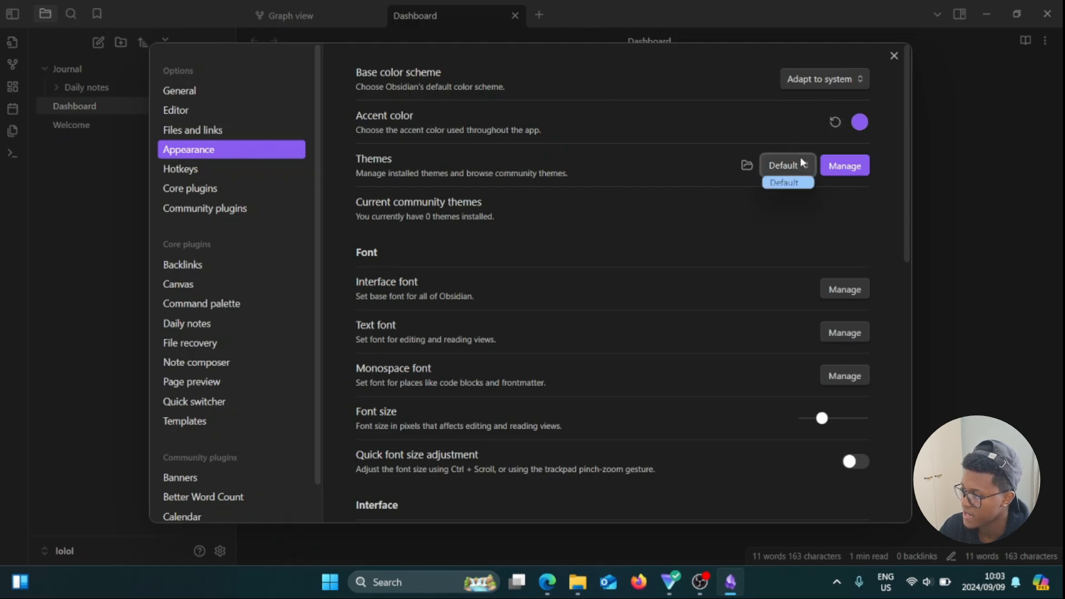
left_click(844, 165)
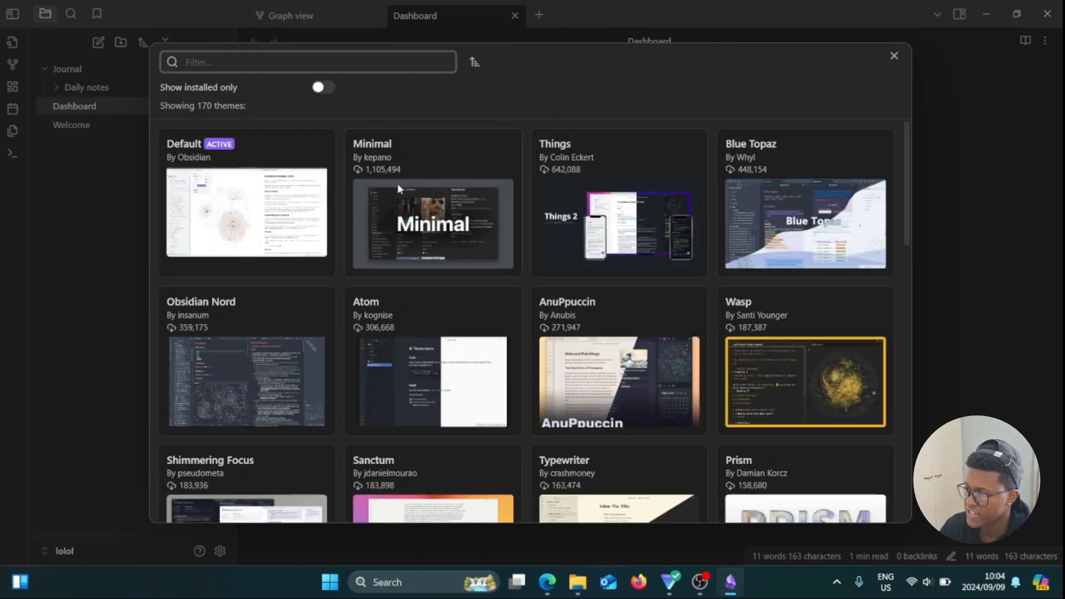
mouse_move(787, 153)
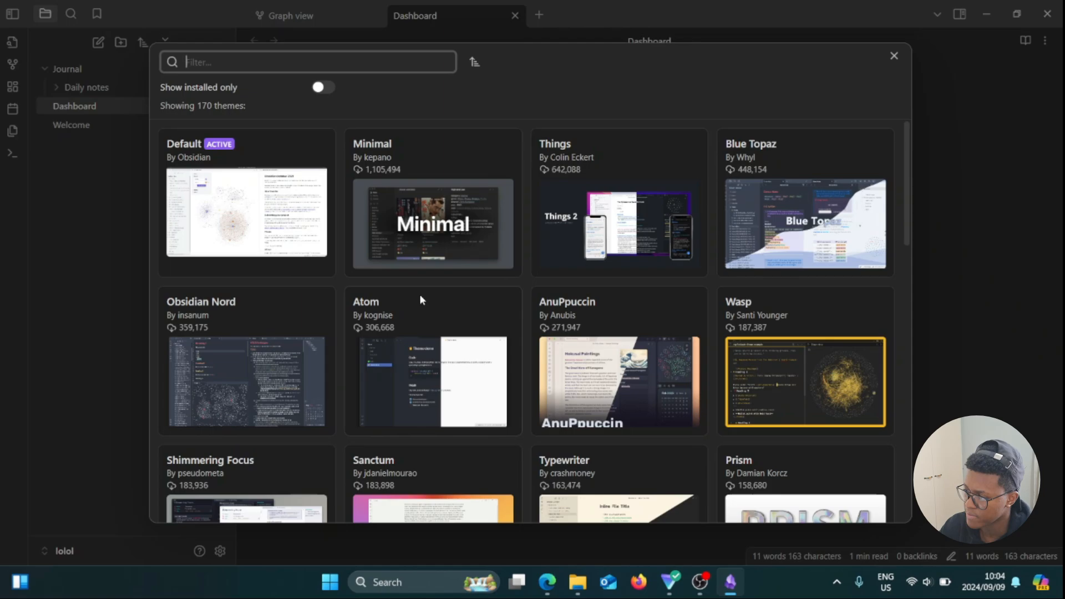
scroll("down", 3)
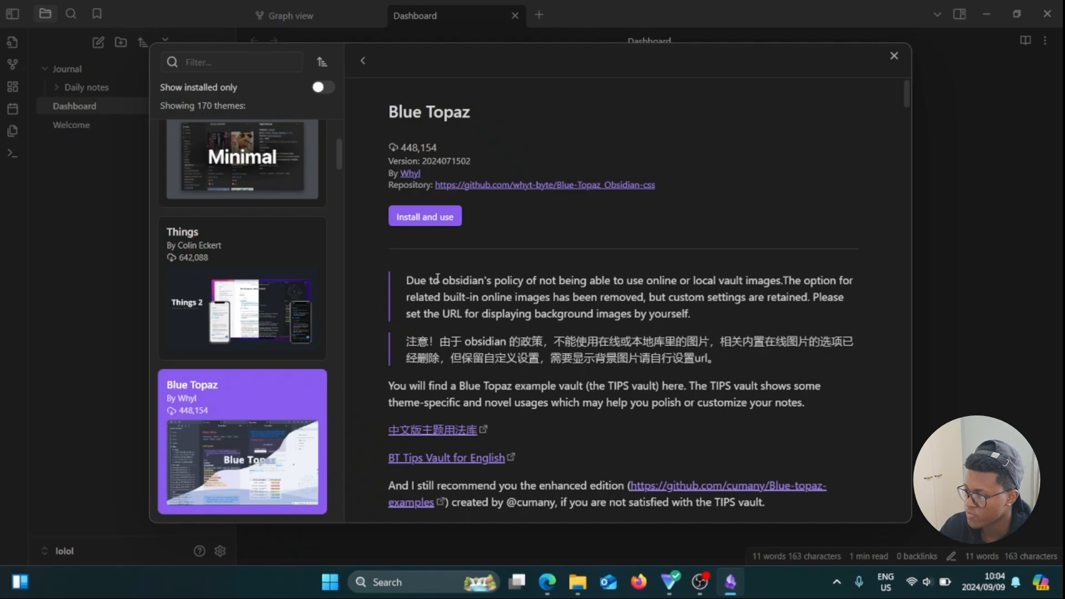
mouse_move(638, 163)
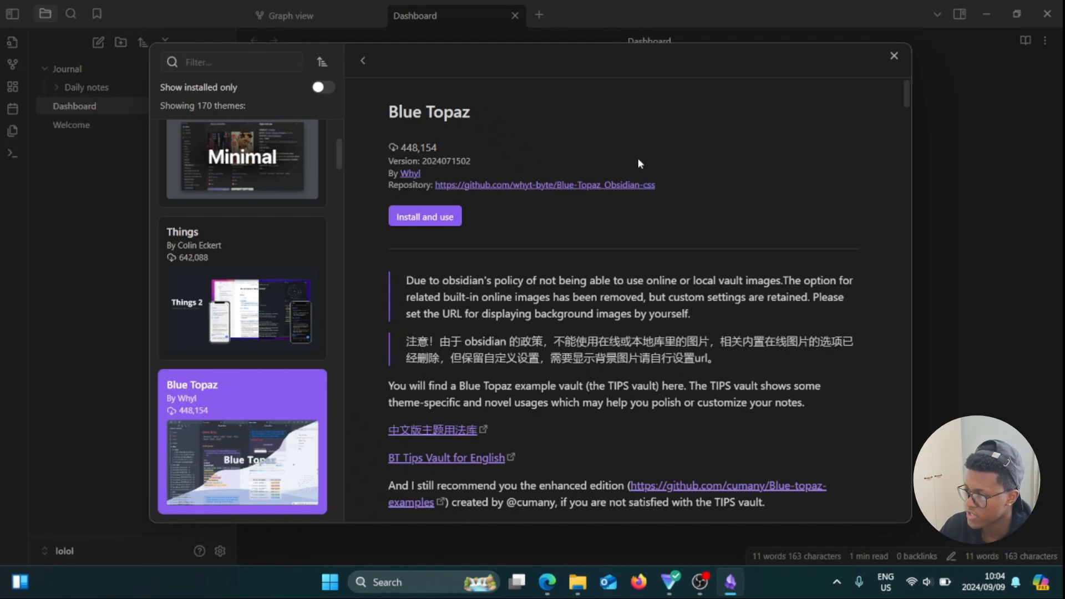
mouse_move(597, 179)
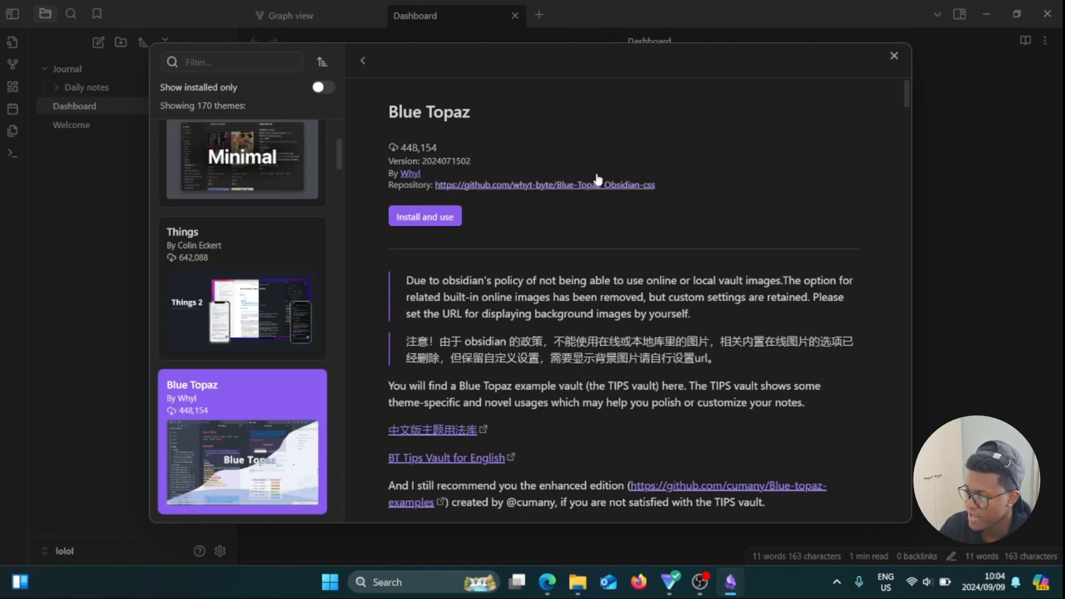
mouse_move(425, 225)
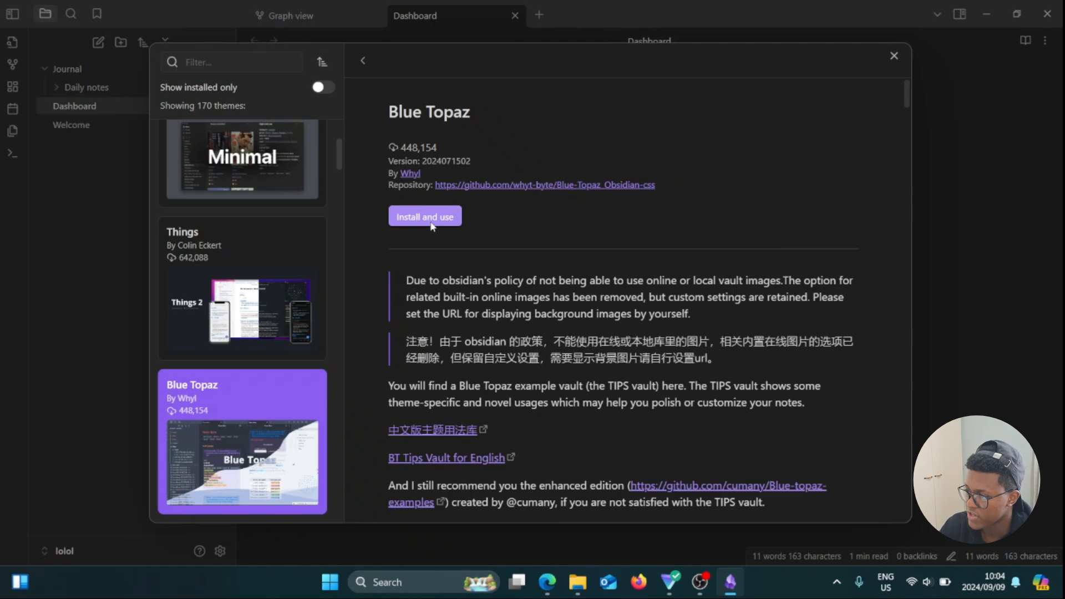